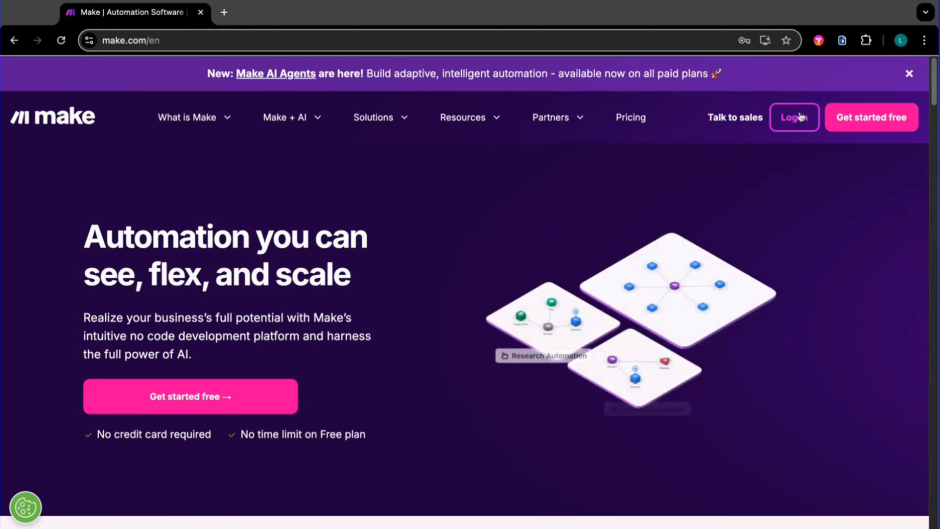
Step: Sign in from make.com and land on the My Organization dashboard
{"action": "left_click", "coordinate": [794, 117]}
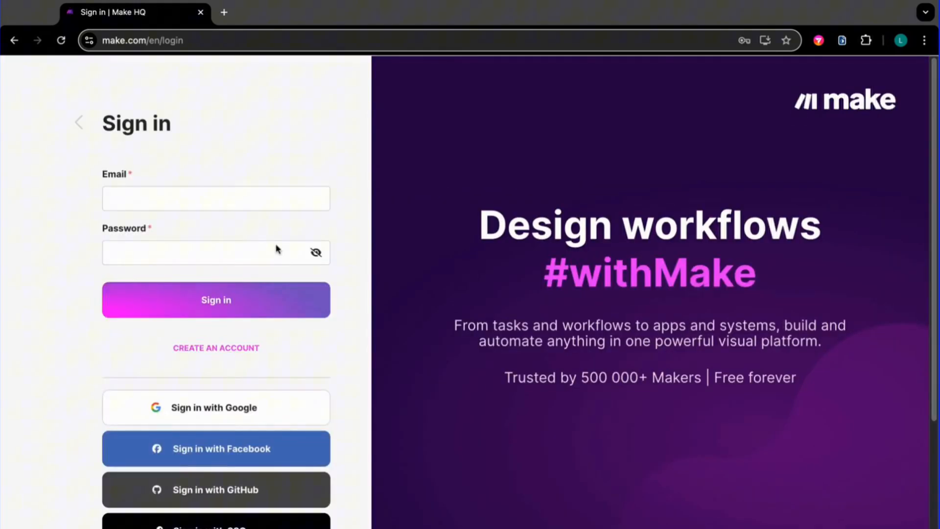
{"action": "left_click", "coordinate": [216, 300]}
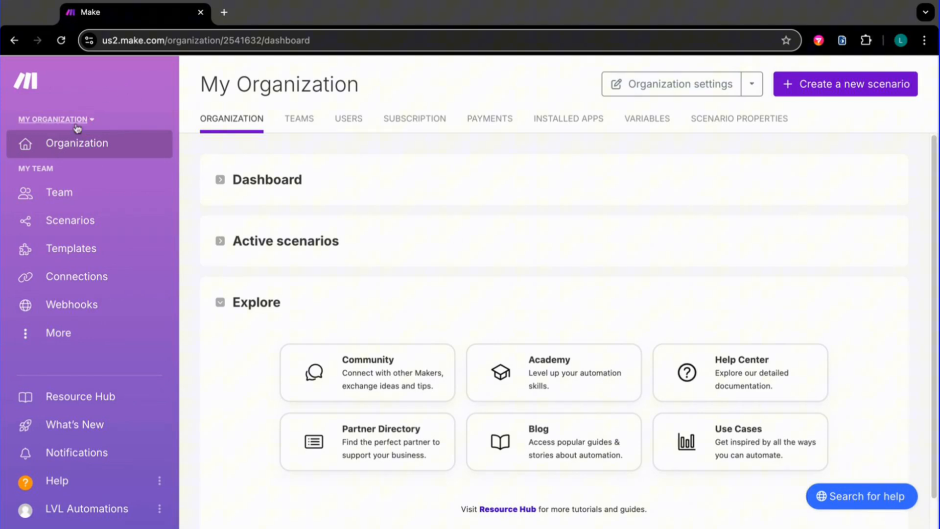
Step: Create a new scenario from the Scenarios list and dismiss the app picker for a blank canvas
{"action": "left_click", "coordinate": [70, 221]}
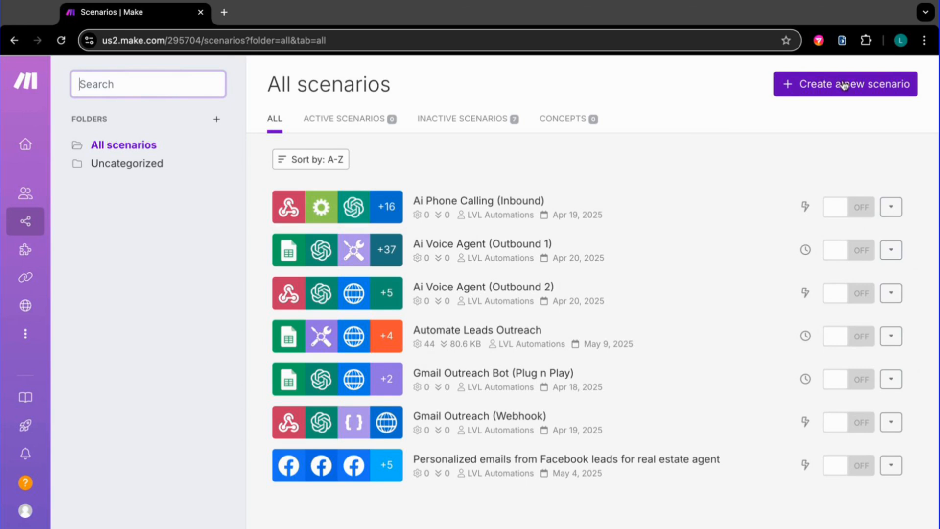
{"action": "left_click", "coordinate": [844, 84]}
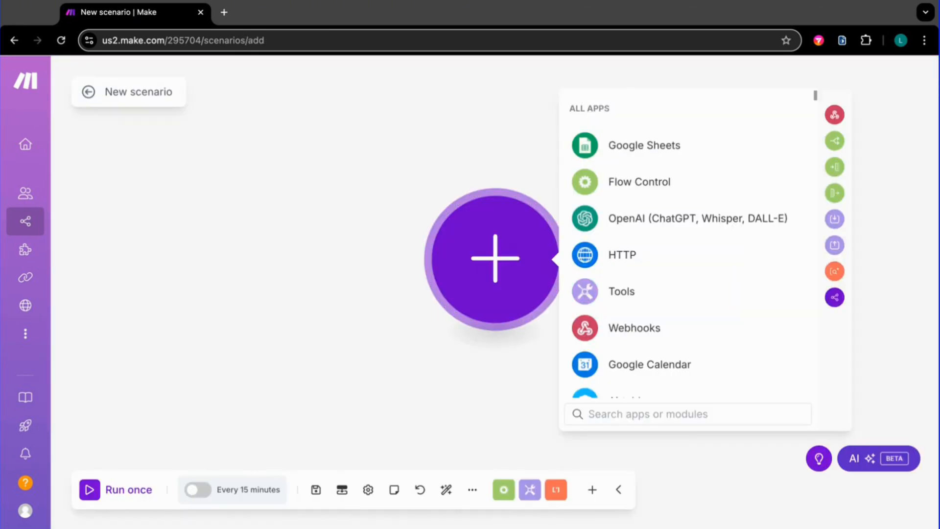
{"action": "left_click", "coordinate": [300, 368]}
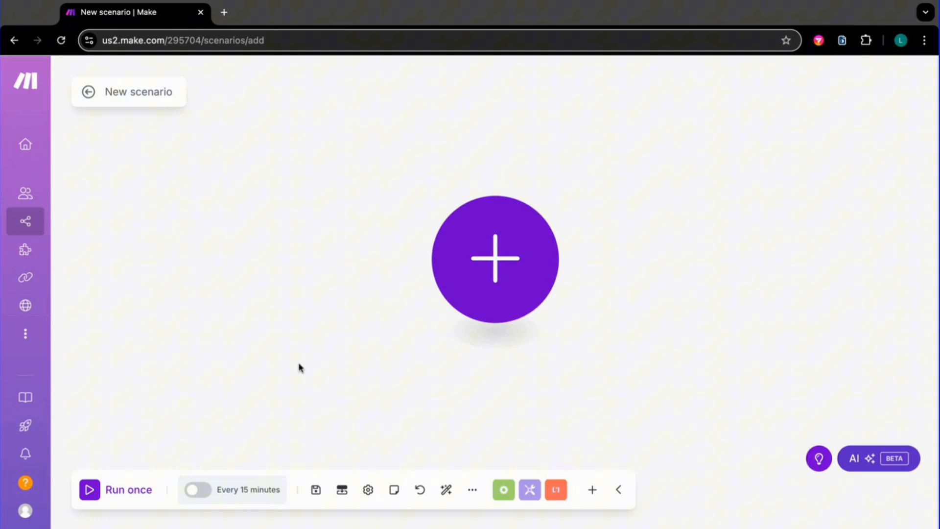
Step: Import 'blueprint (inbound).json' so the Ai Phone Calling (Inbound) modules fill the canvas
{"action": "left_click", "coordinate": [472, 490]}
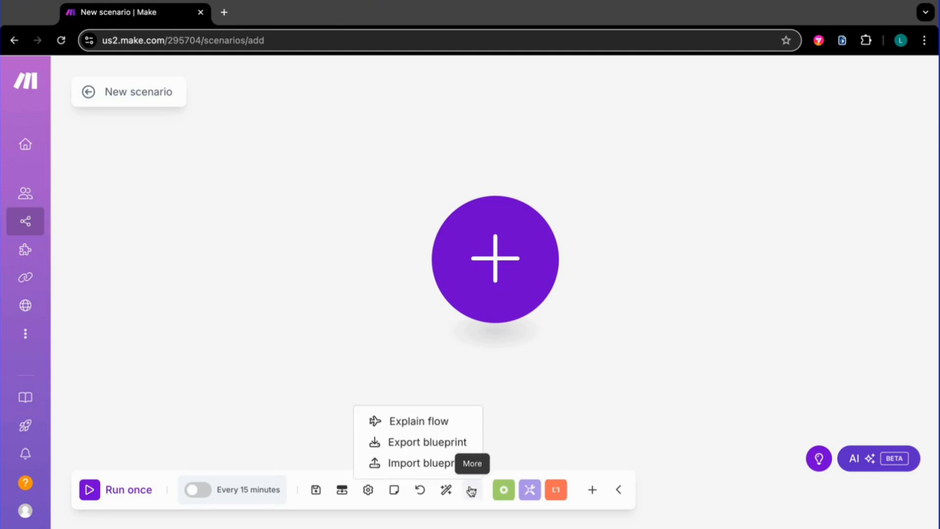
{"action": "left_click", "coordinate": [418, 464]}
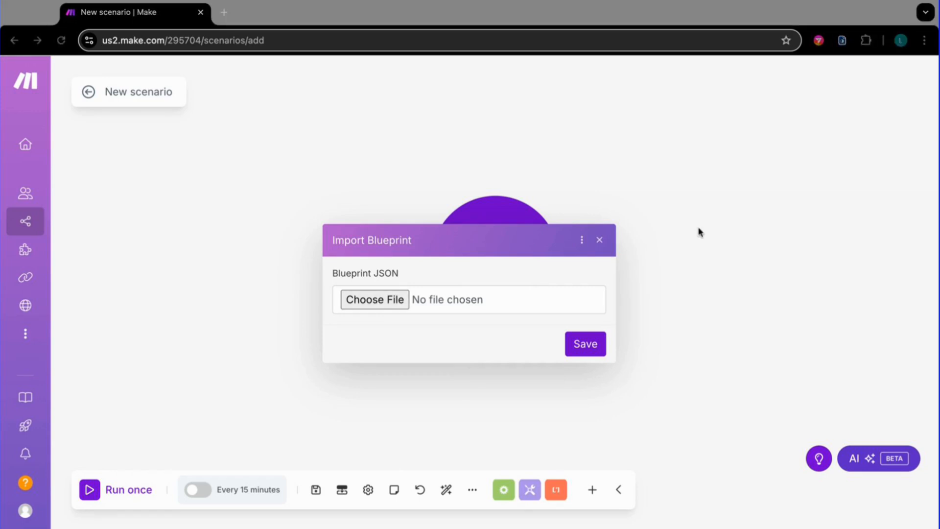
{"action": "left_click", "coordinate": [374, 300]}
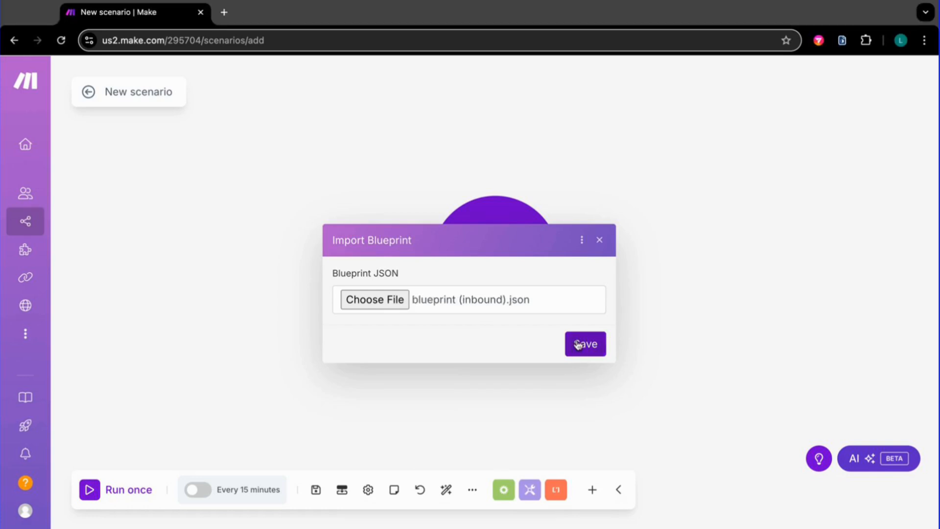
{"action": "left_click", "coordinate": [585, 344]}
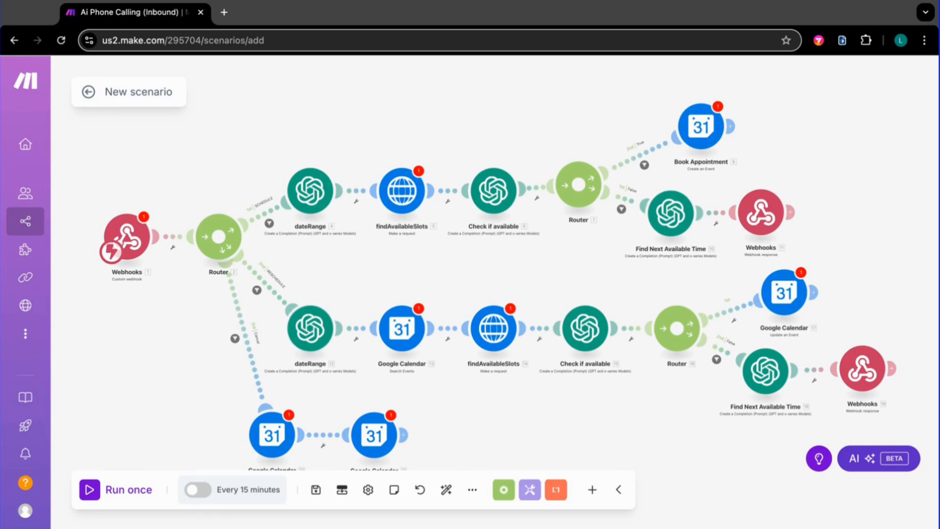
Step: Review the empty-value warnings on the imported modules and close the Messages list
{"action": "left_click", "coordinate": [116, 490]}
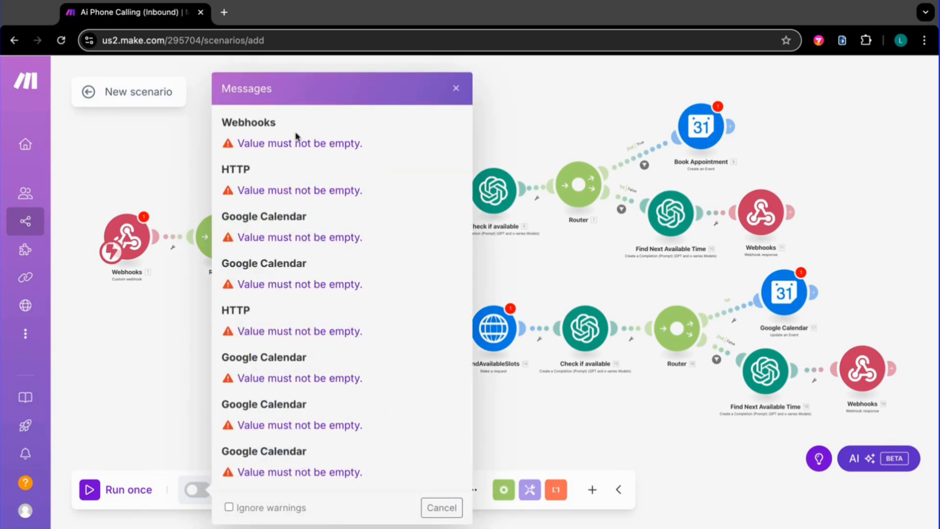
{"action": "mouse_move", "coordinate": [296, 303]}
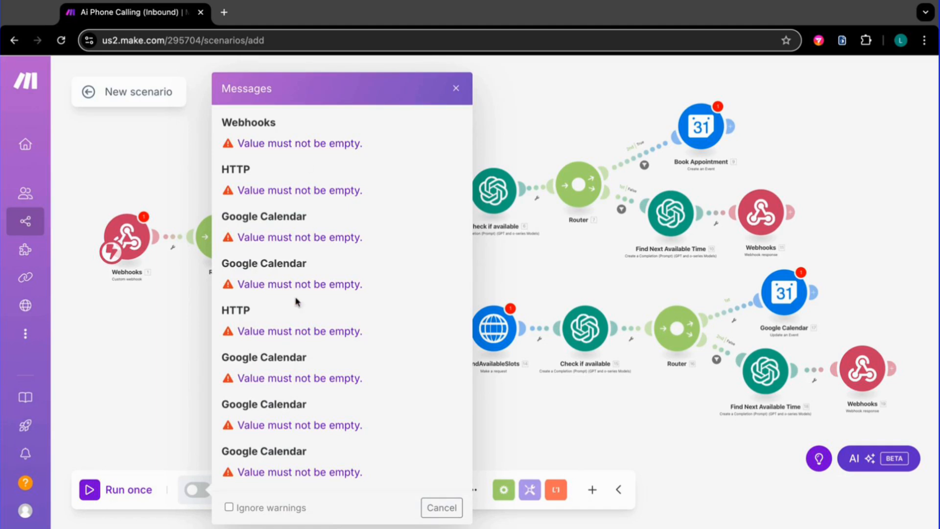
{"action": "left_click", "coordinate": [455, 88]}
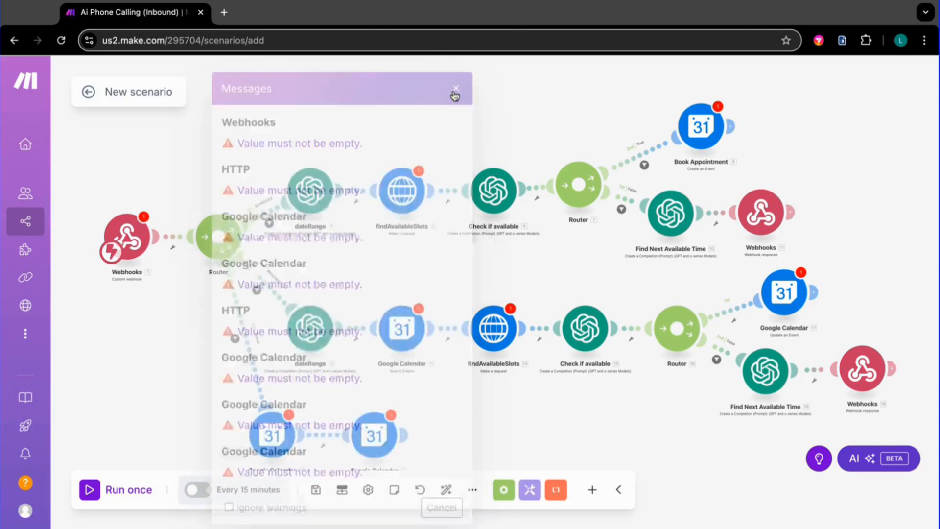
{"action": "left_click", "coordinate": [456, 88]}
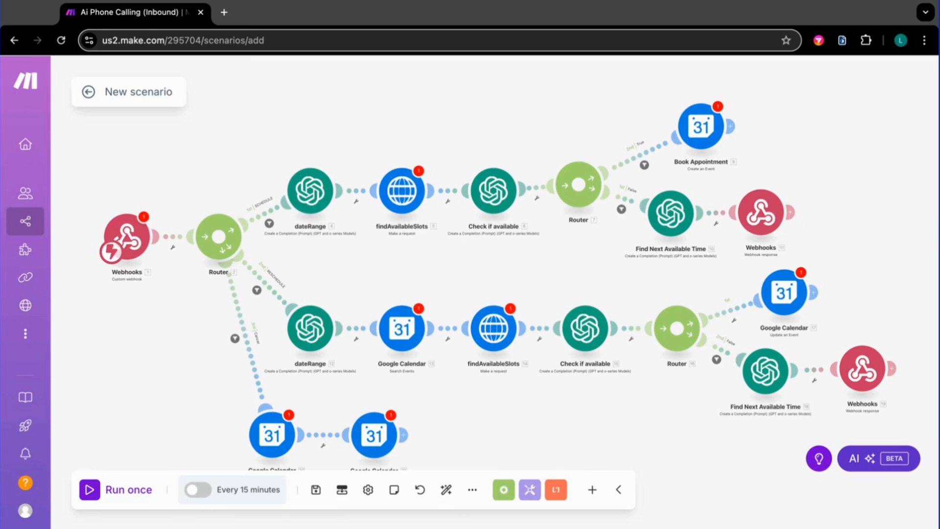
Step: Leave the editor, discarding the unsaved scenario, back to the organization overview
{"action": "left_click", "coordinate": [25, 146]}
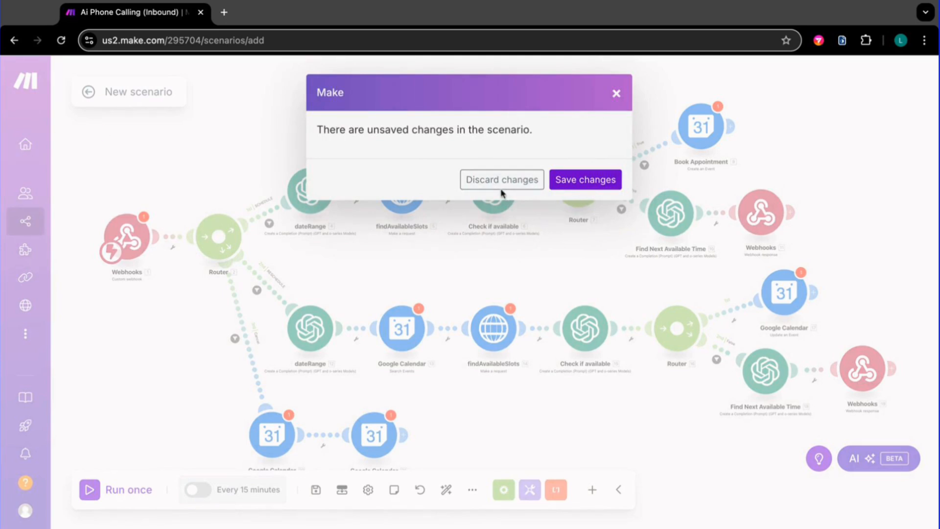
{"action": "left_click", "coordinate": [502, 179]}
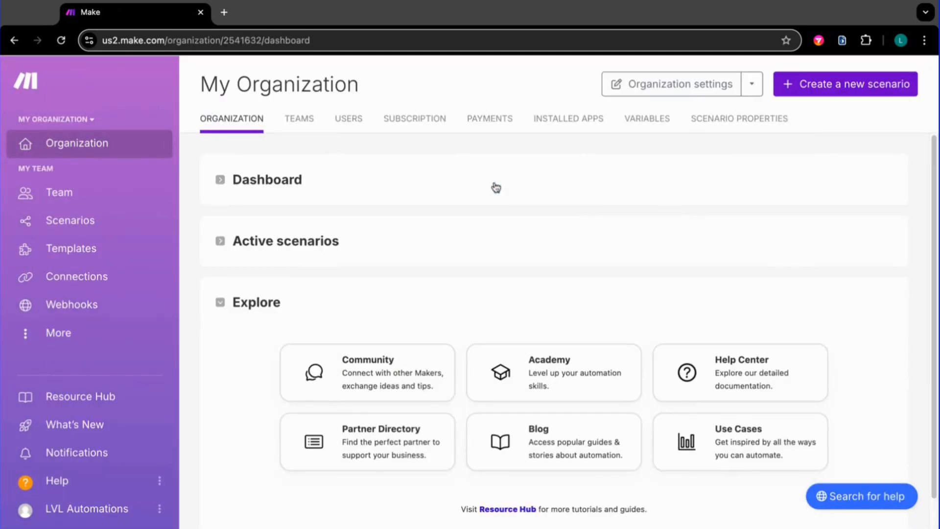